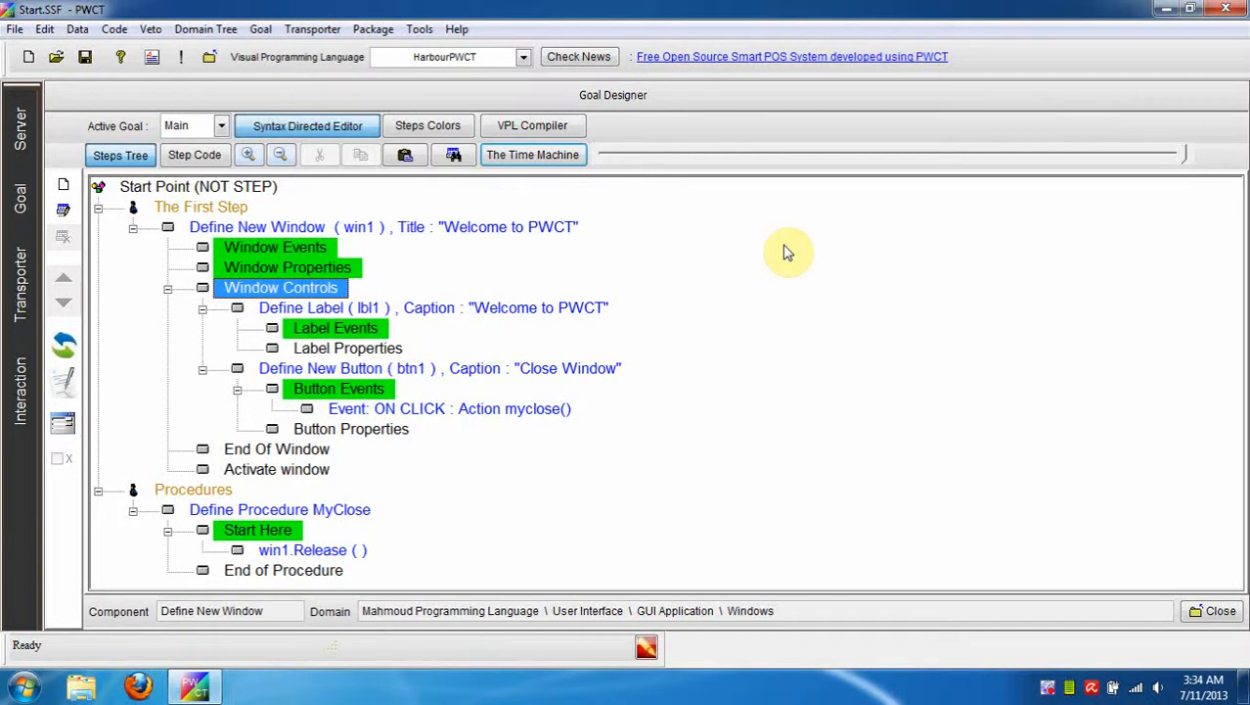
mouse_move(28, 57)
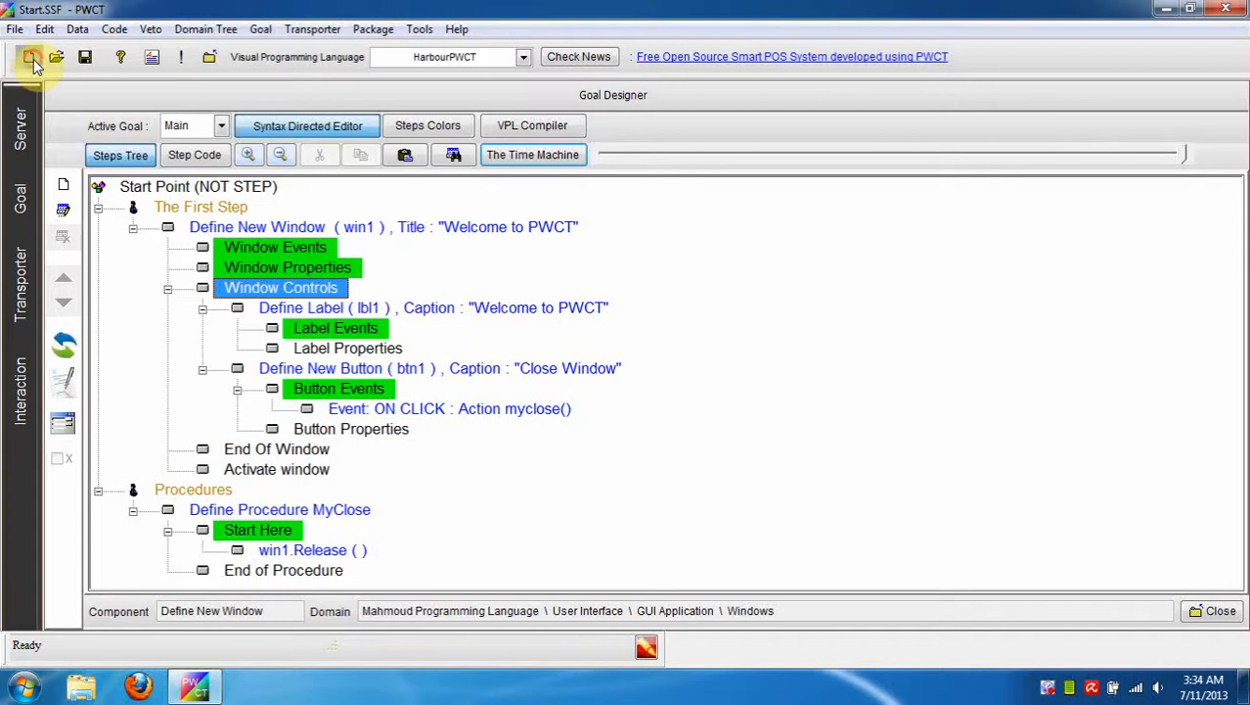
- Create a new console application file named TEST.SSF from the Without Coding template
click(31, 57)
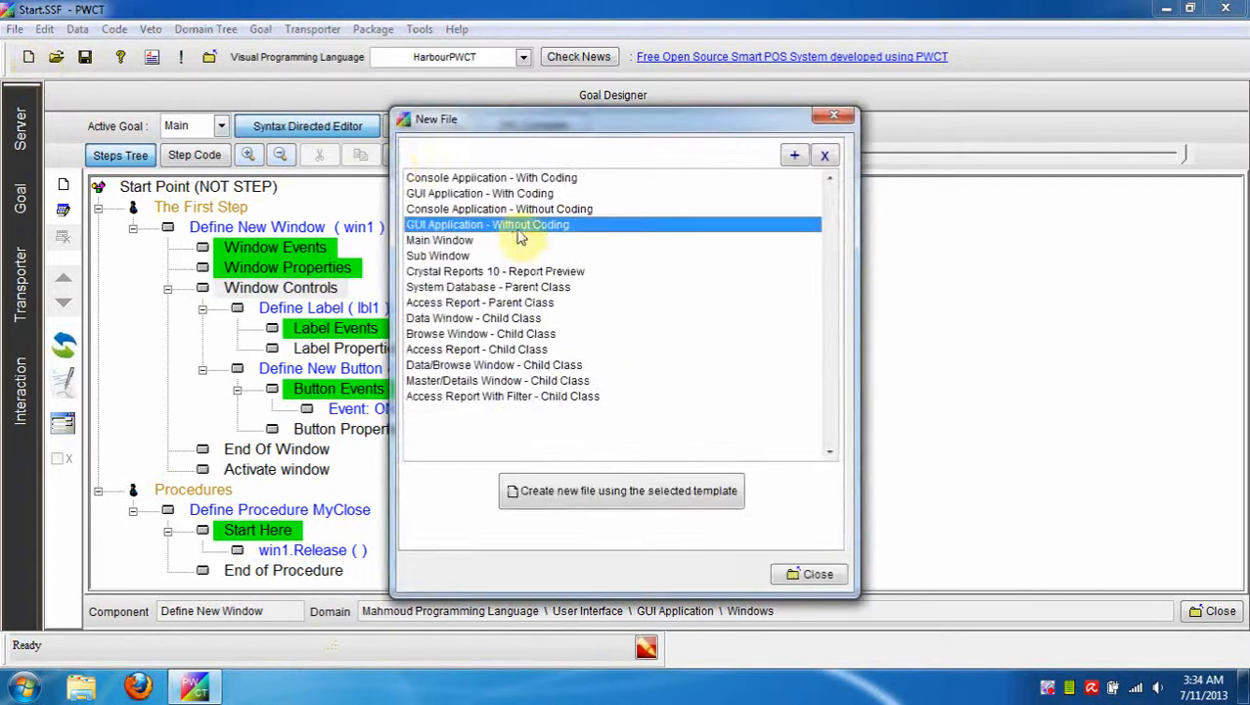
click(499, 207)
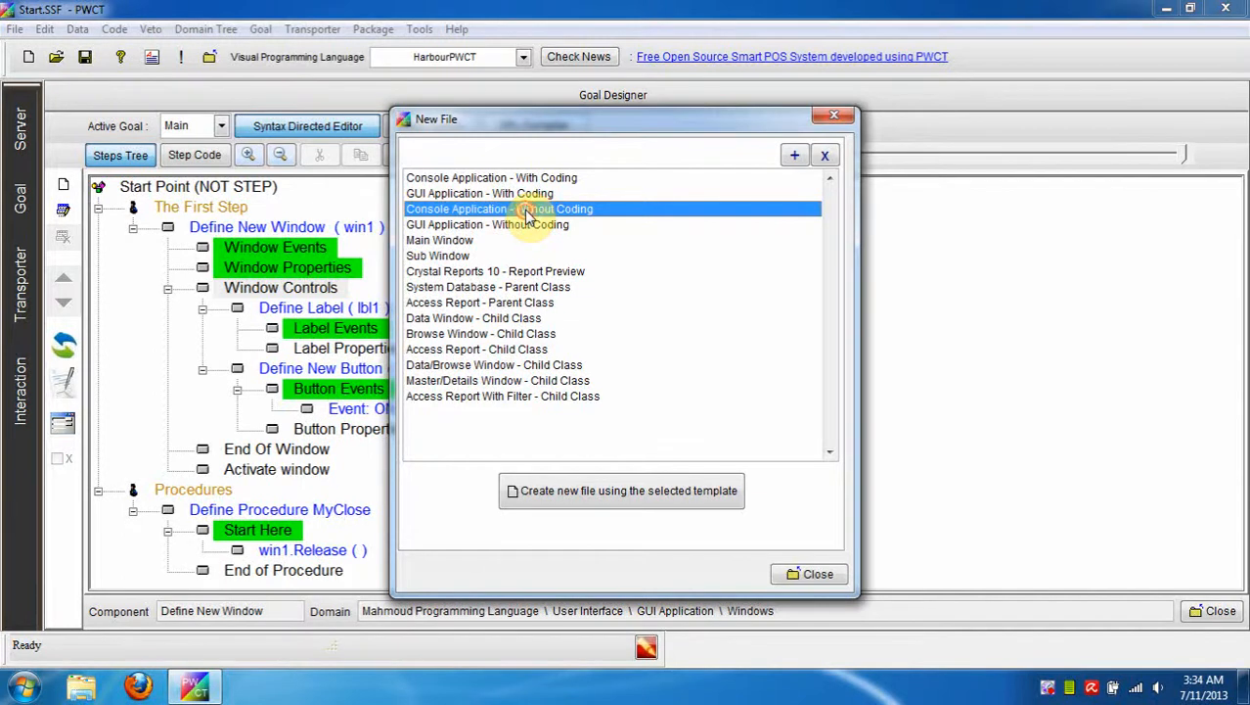
click(623, 489)
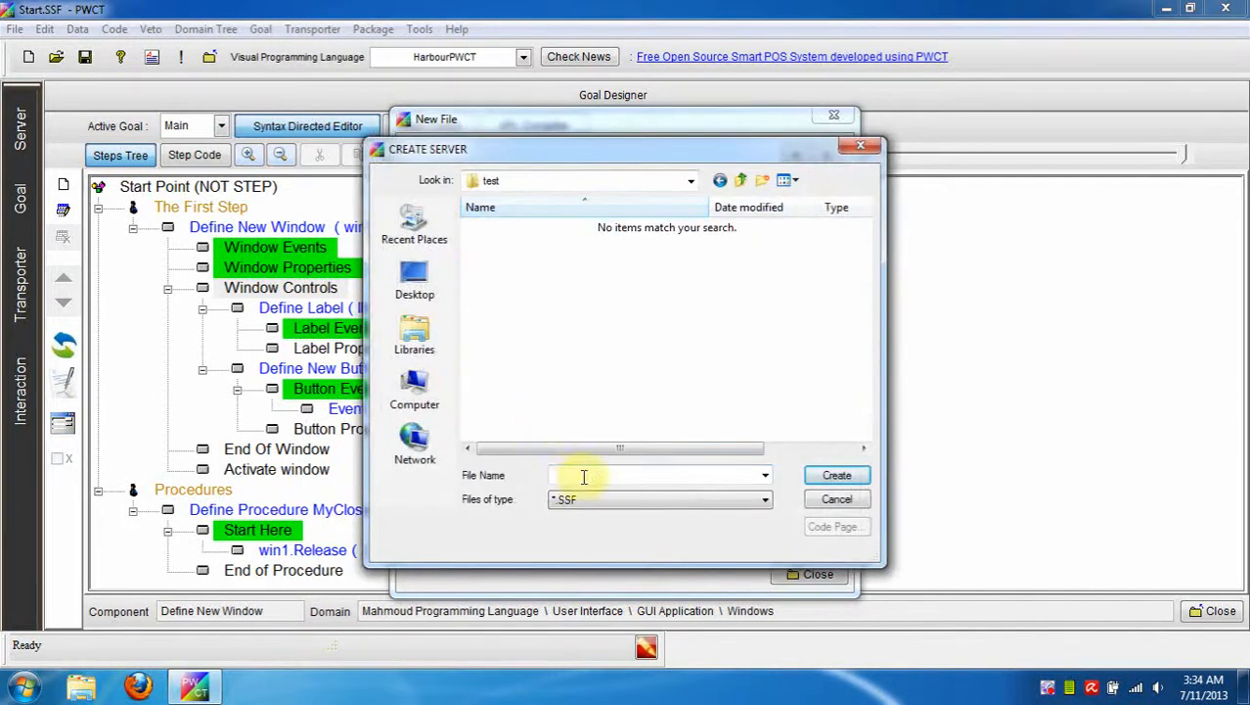
text(te)
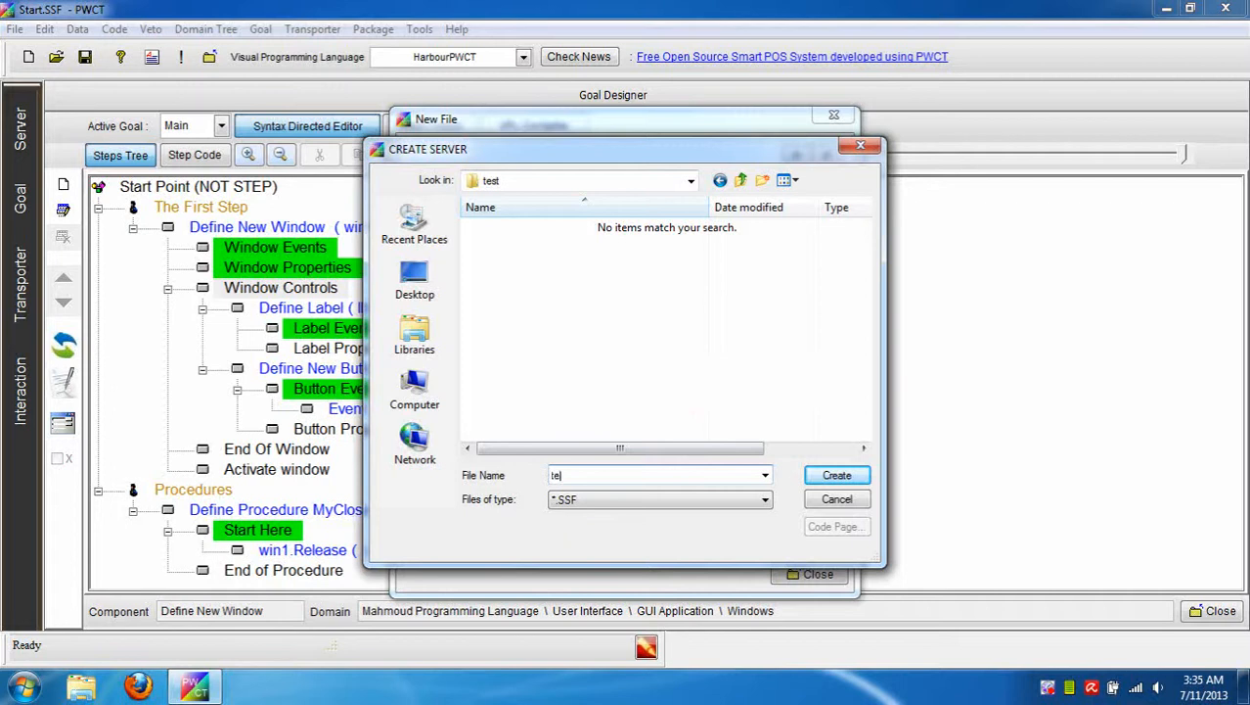
click(835, 475)
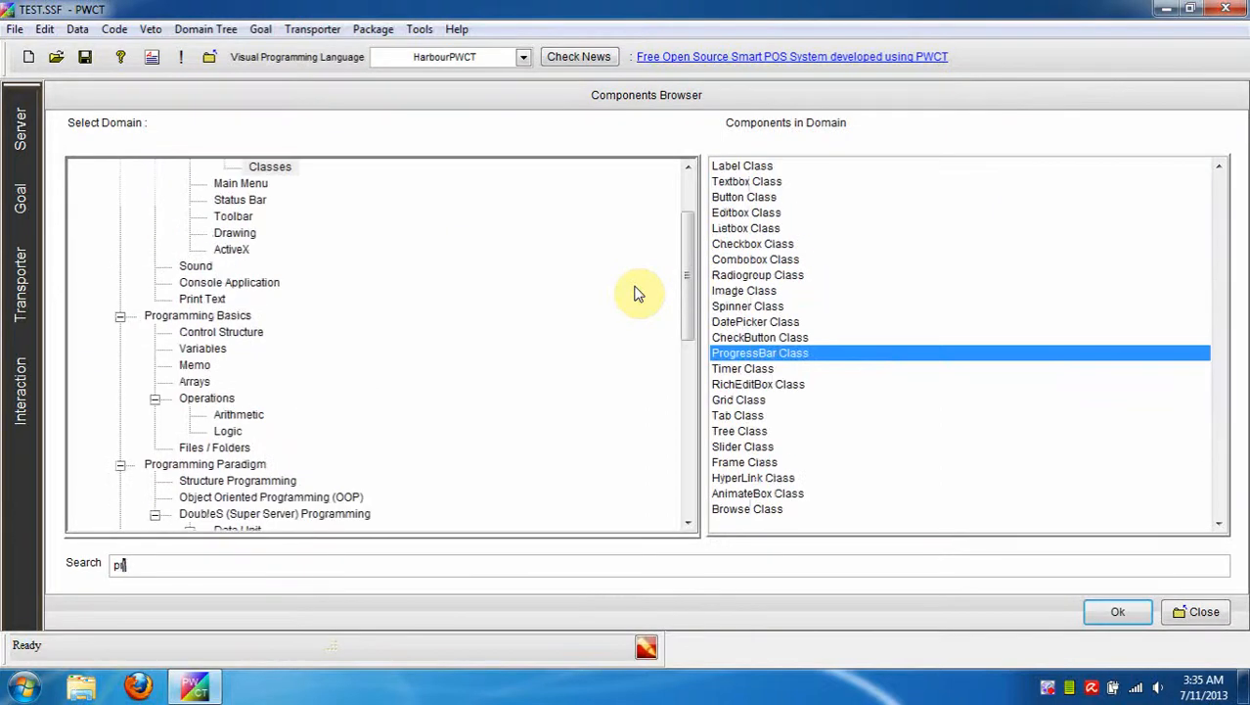
- Add a Print Text To Console step that outputs "Hello World"
text(r)
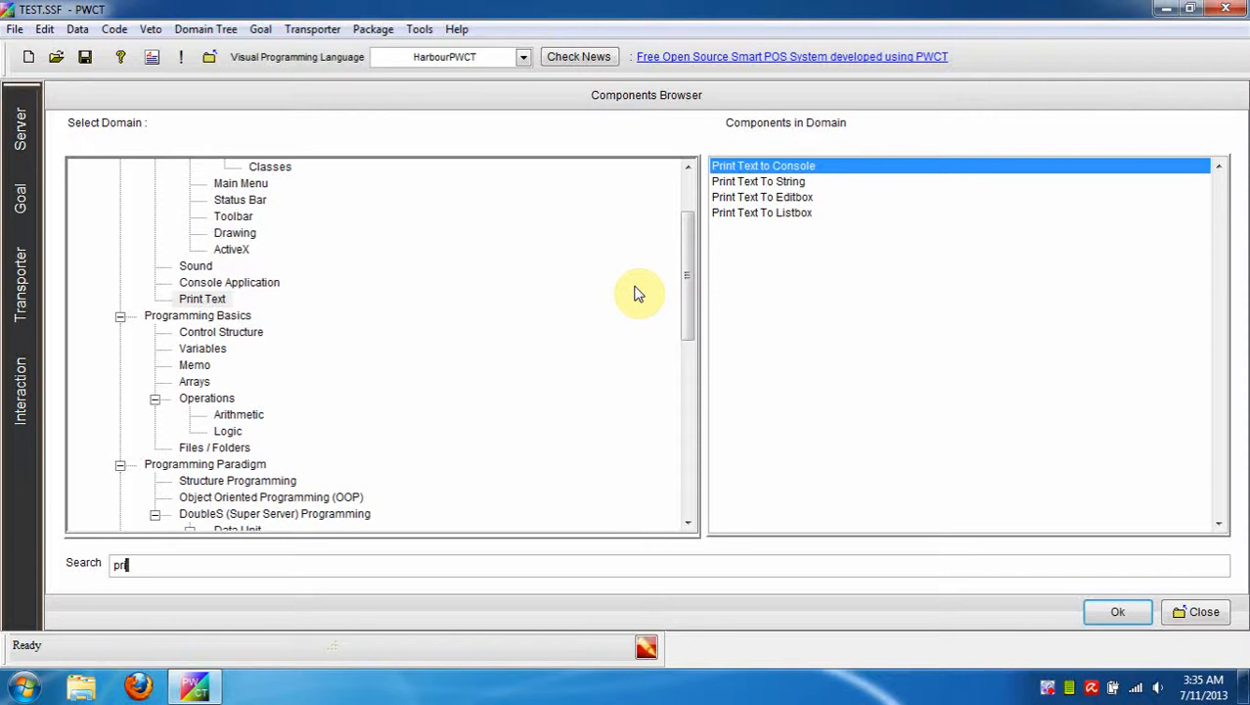
click(1118, 611)
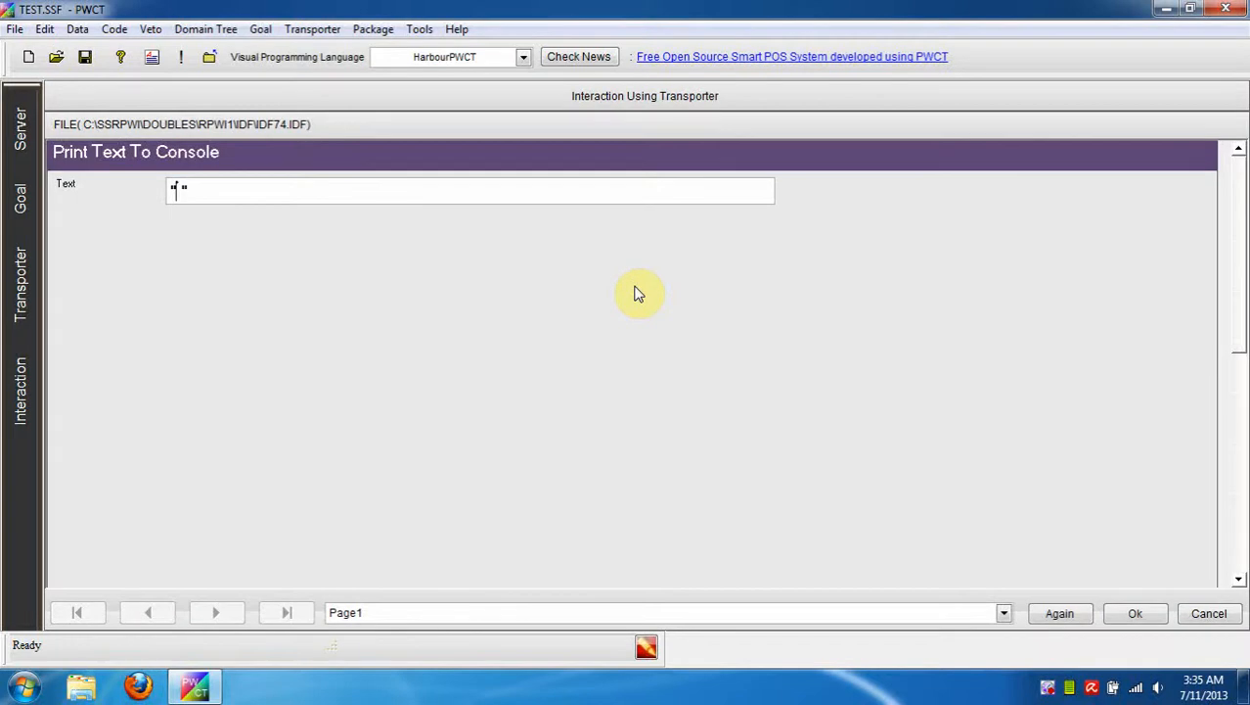
text(Hello)
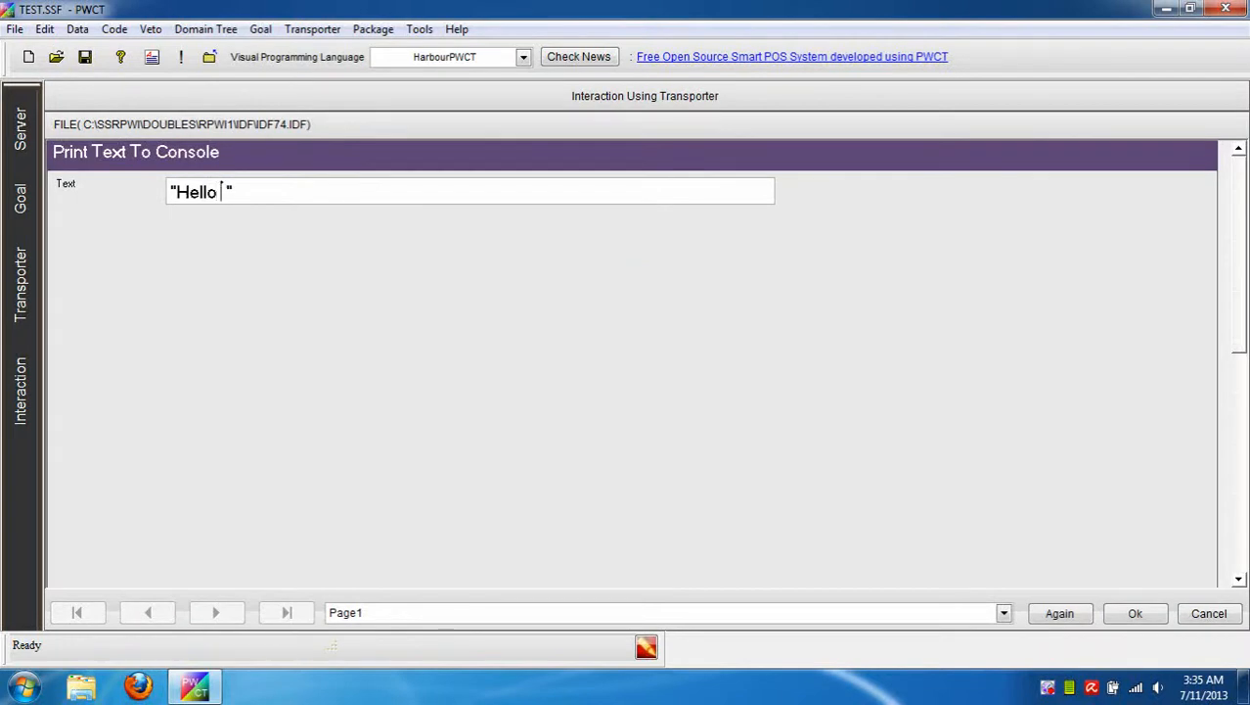
text(World)
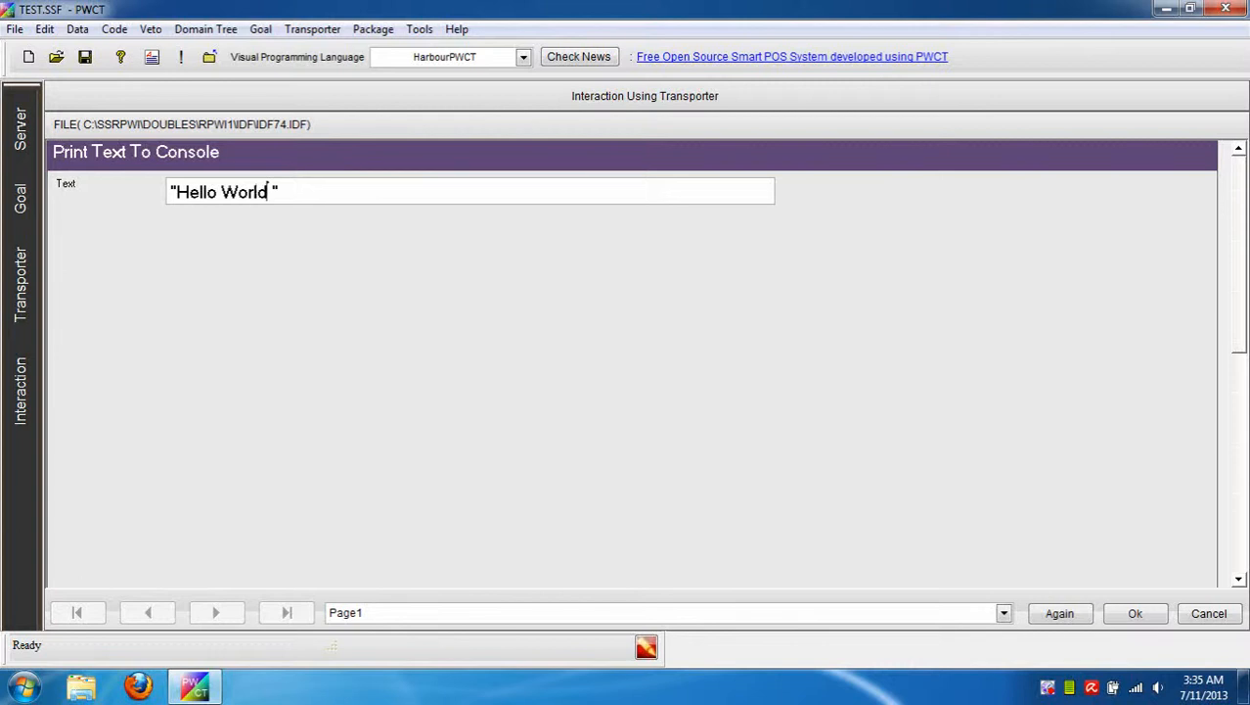
click(1135, 613)
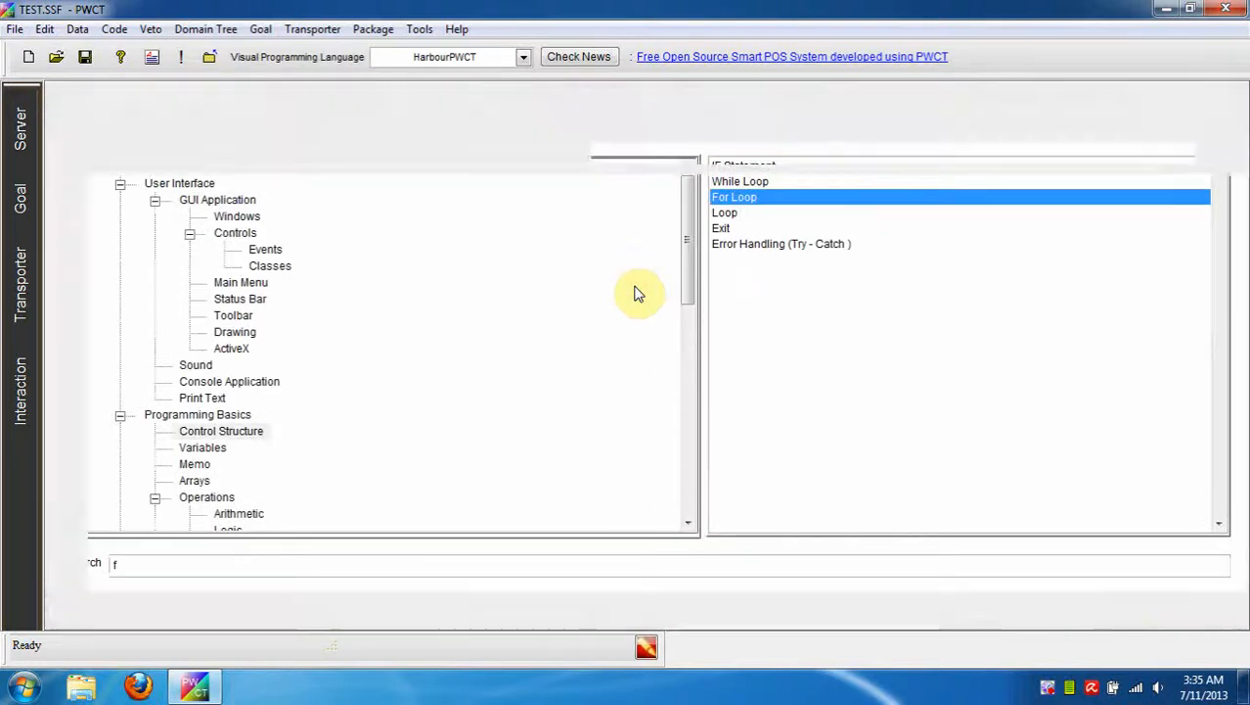
- Add a For Loop with x from 1 to 10 and a print step showing x
double_click(734, 195)
text(pri)
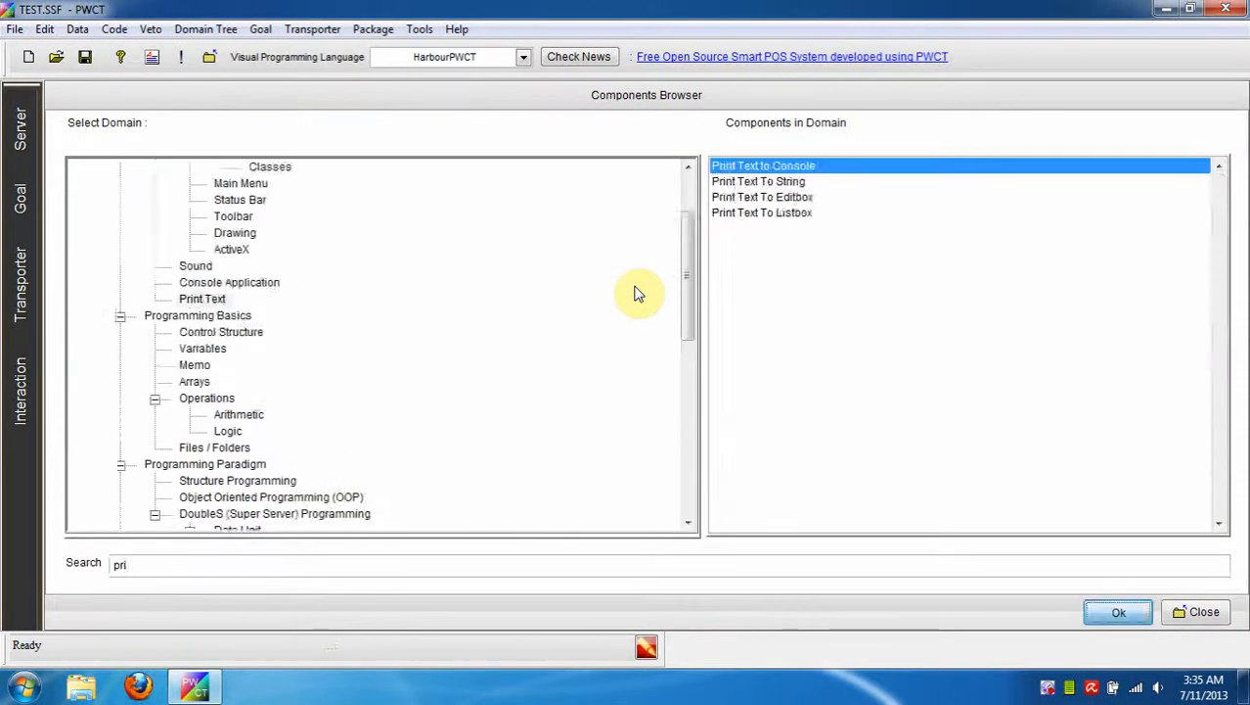
click(1120, 610)
text(if)
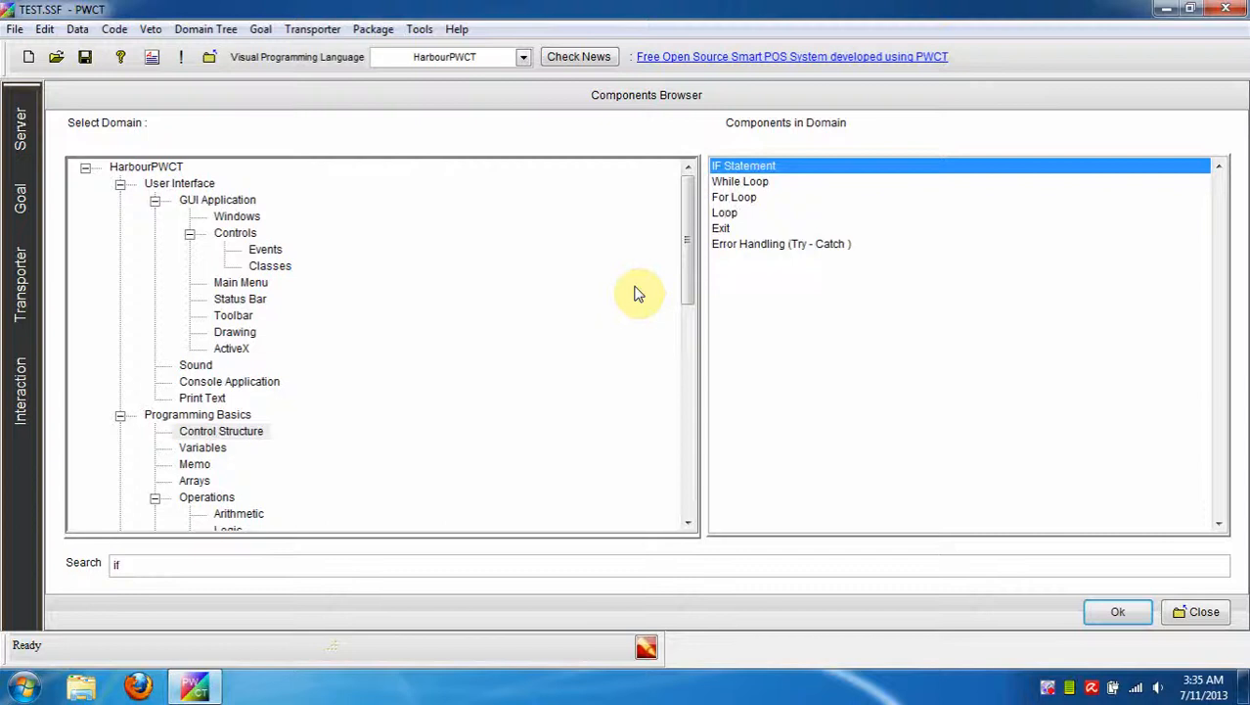
- Add an IF Statement inside the loop with the condition x = 5
click(1119, 611)
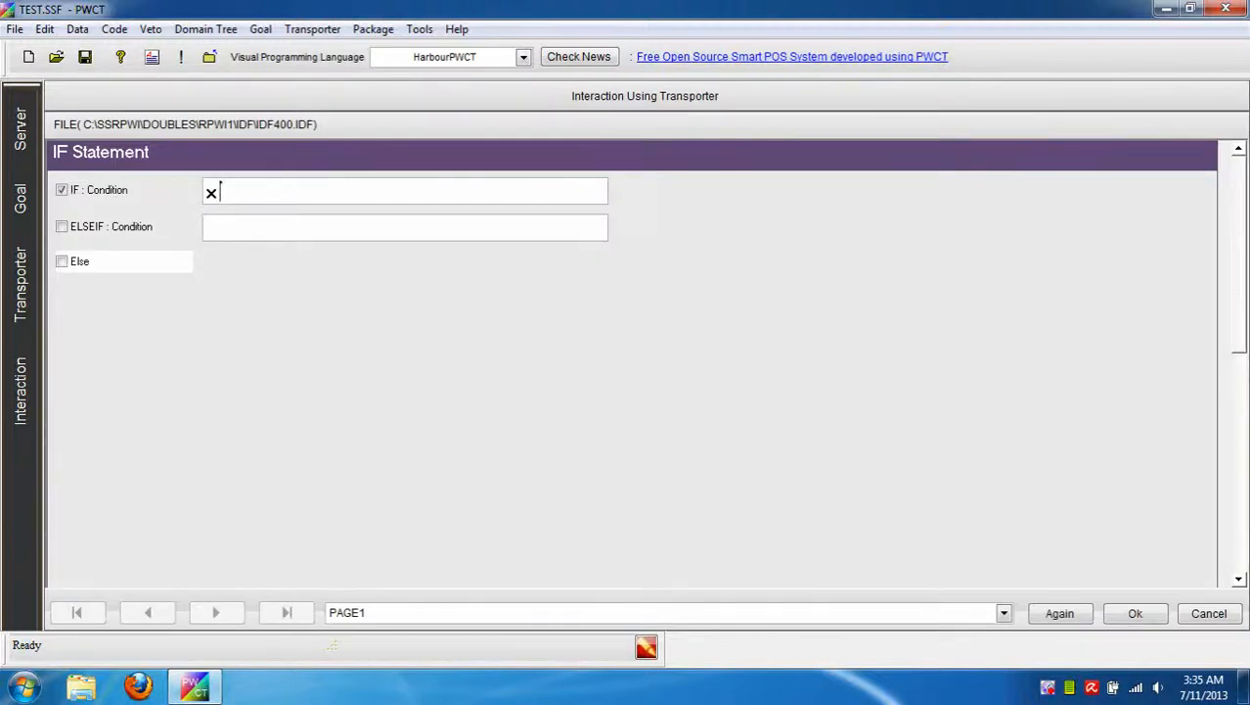
text(=)
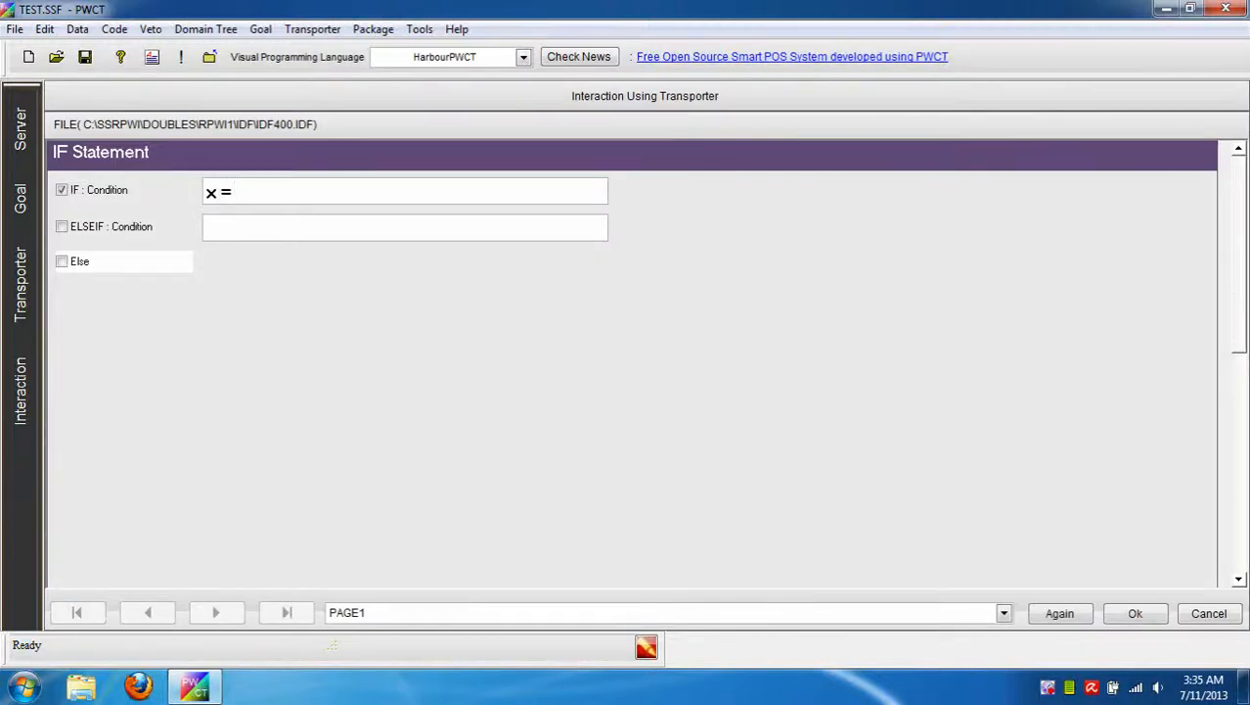
text(5)
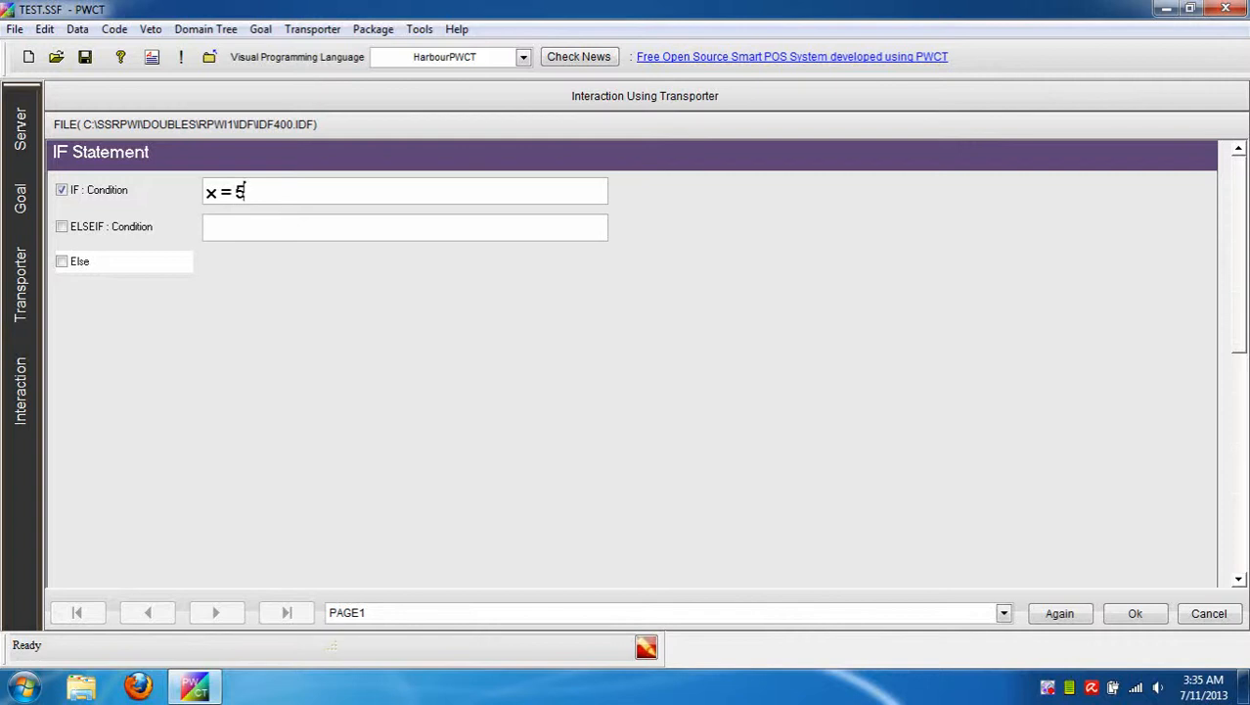
click(1135, 613)
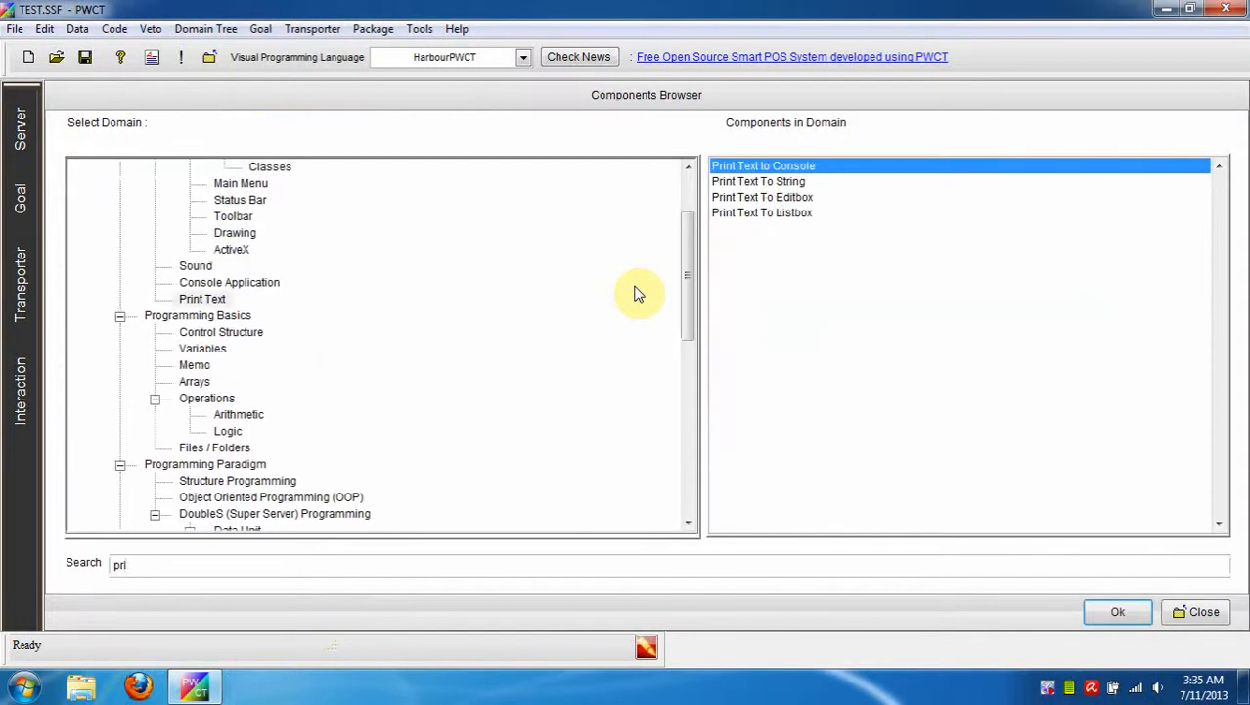
- Print "This is number five" to the console when the condition holds
click(1117, 611)
text("This is number fi ")
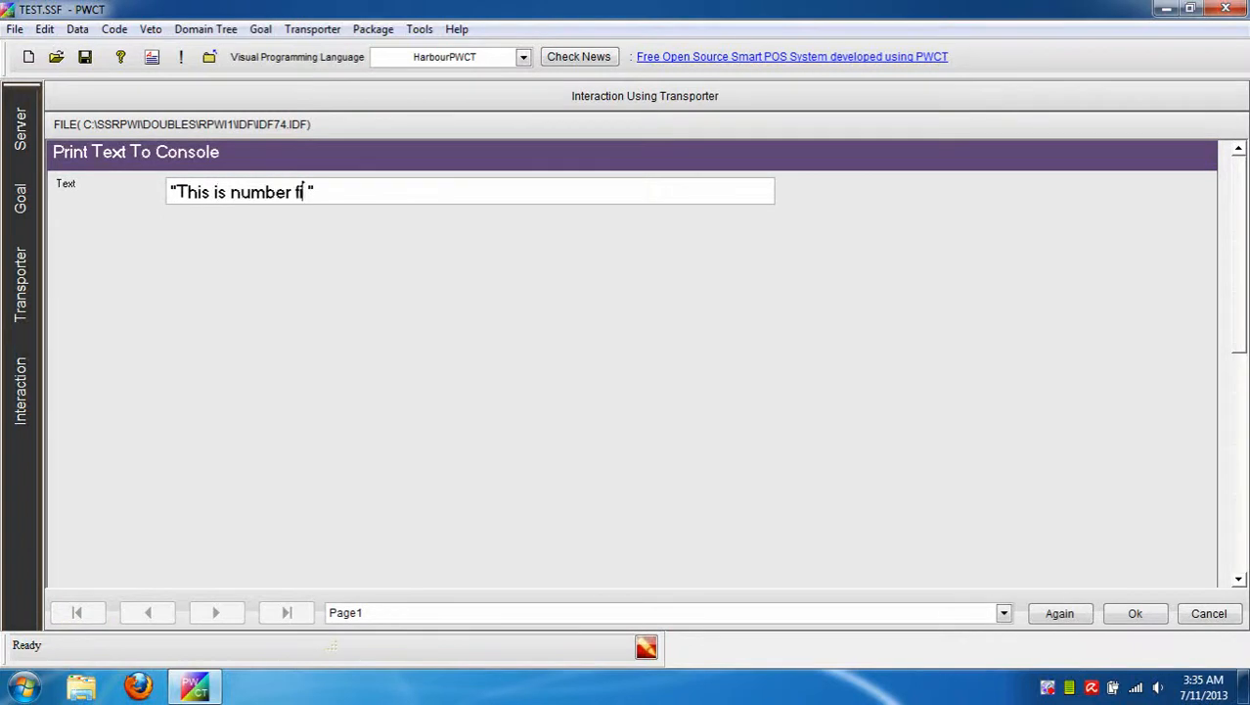
click(1135, 613)
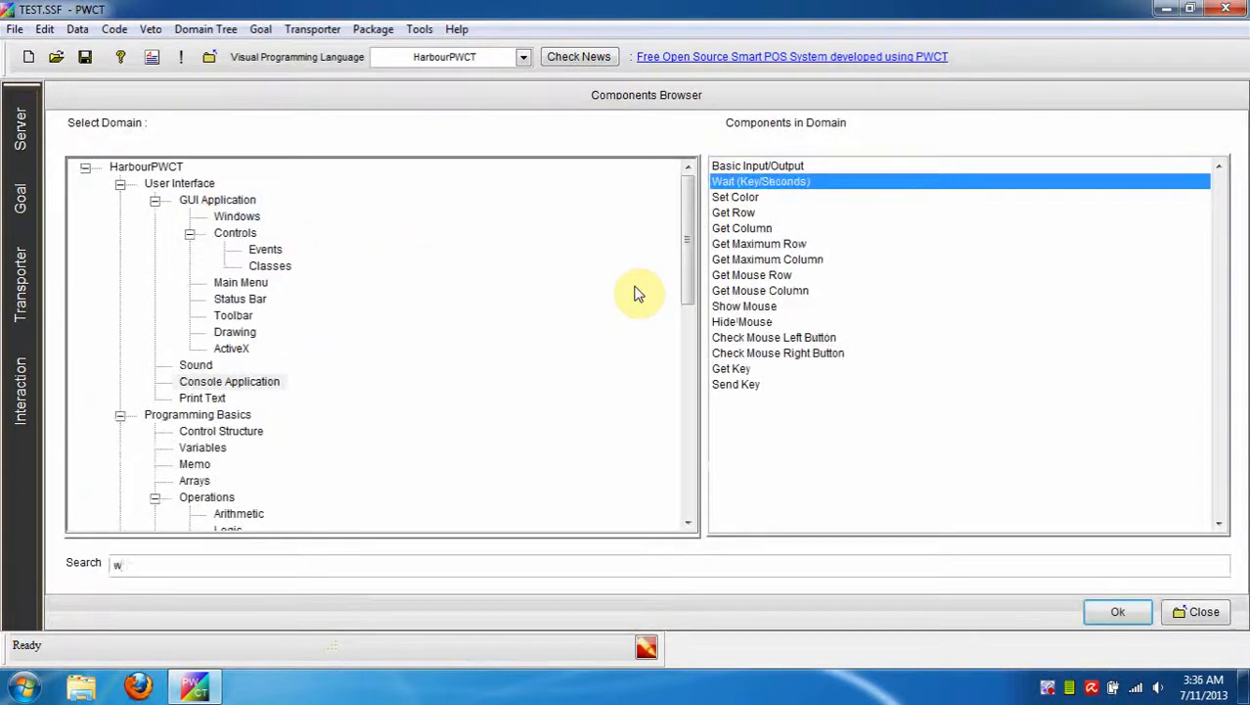
- Add a Wait (Key/Seconds) step set to wait 3 seconds after the loop
click(1119, 611)
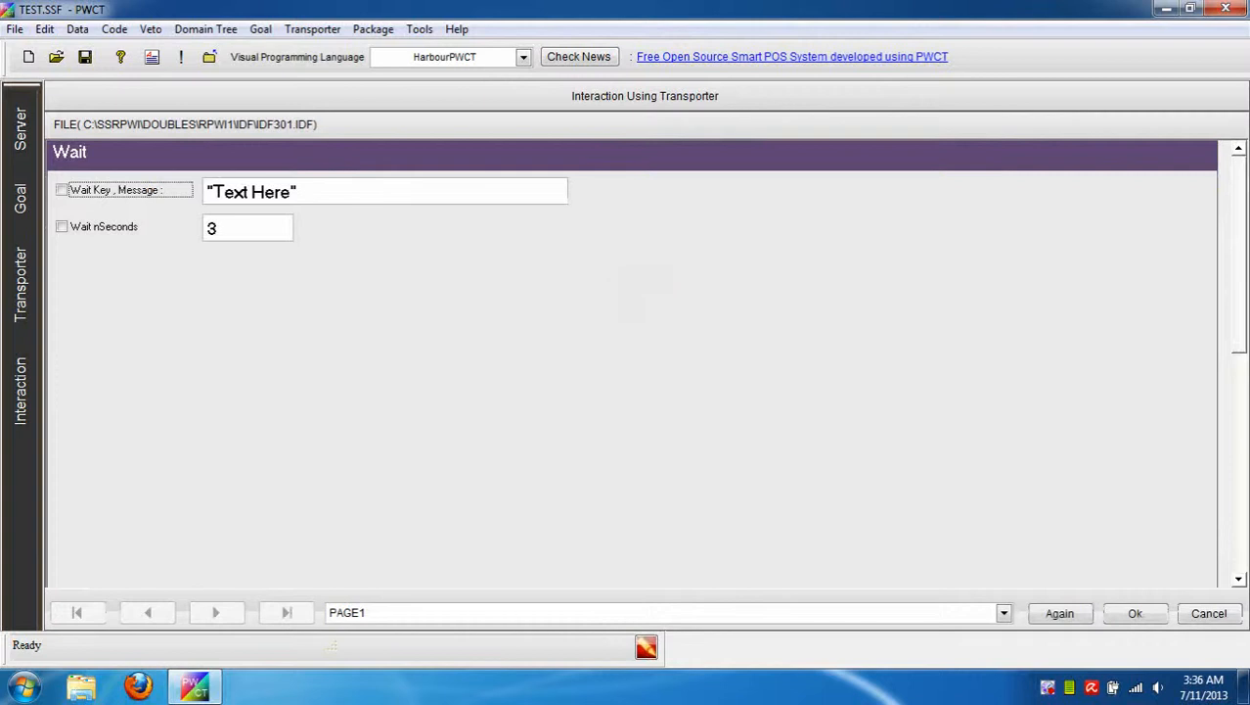
click(61, 227)
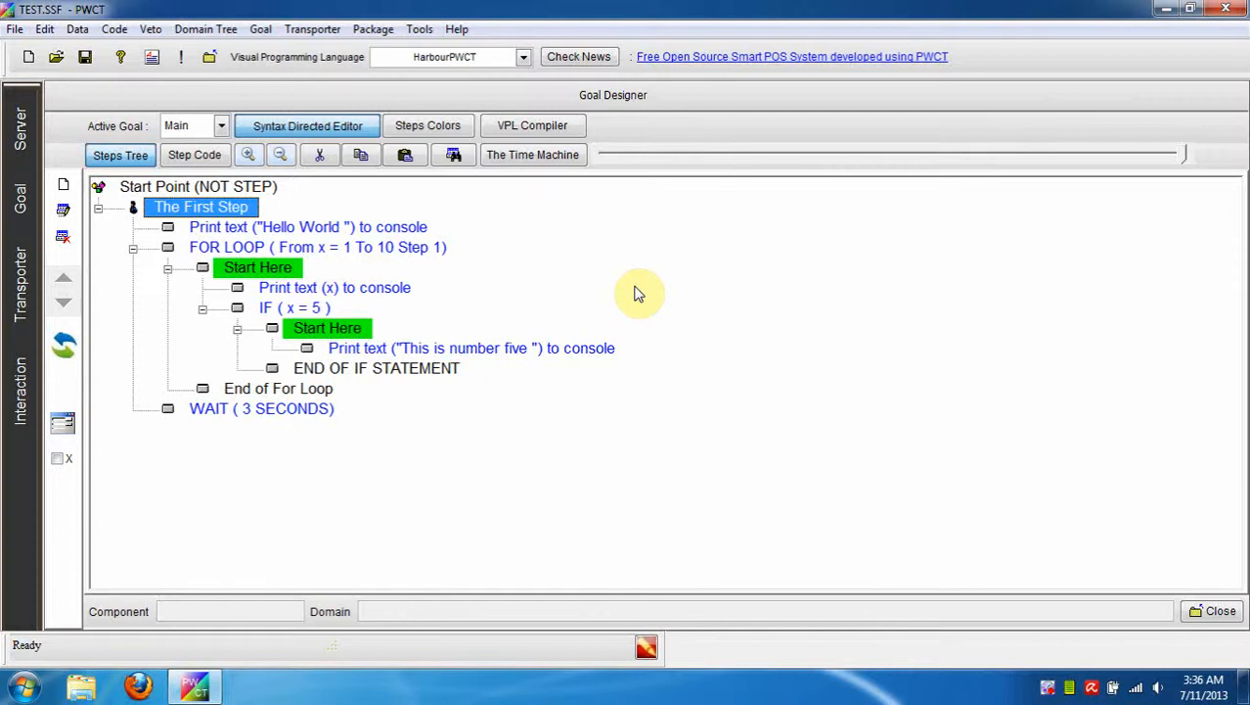
- Build and run the program, view the console output, then close the console
click(532, 125)
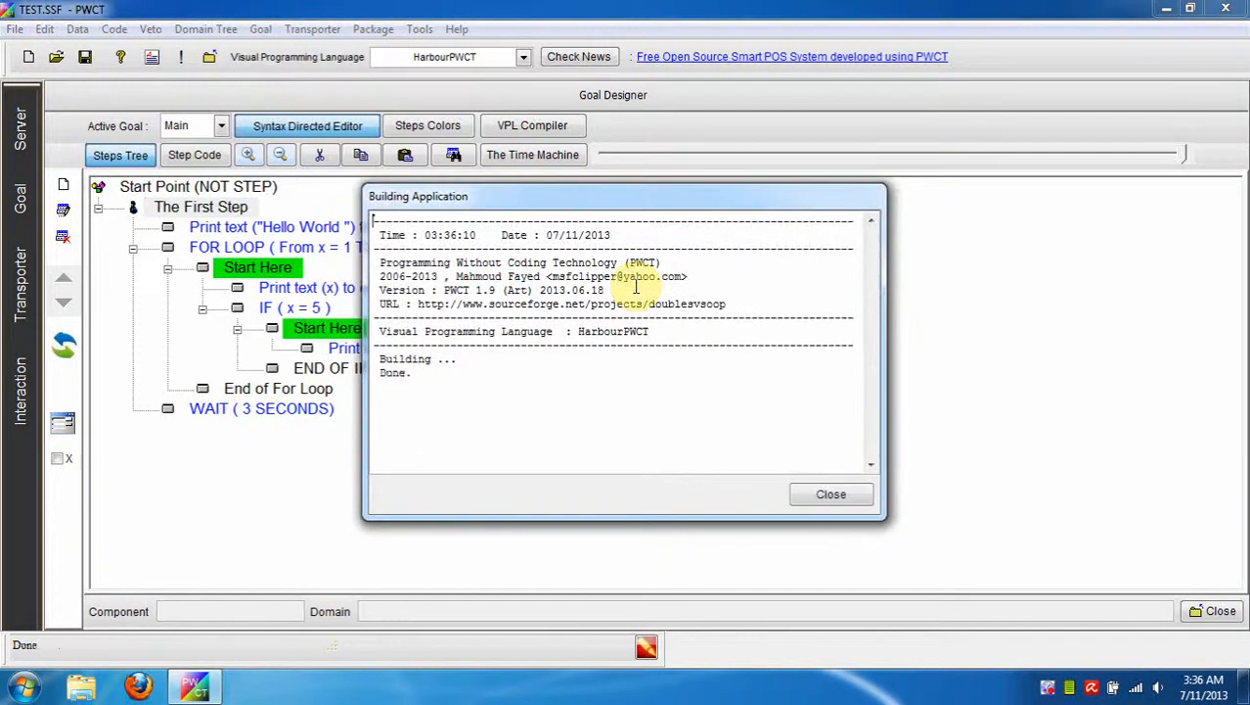
click(829, 493)
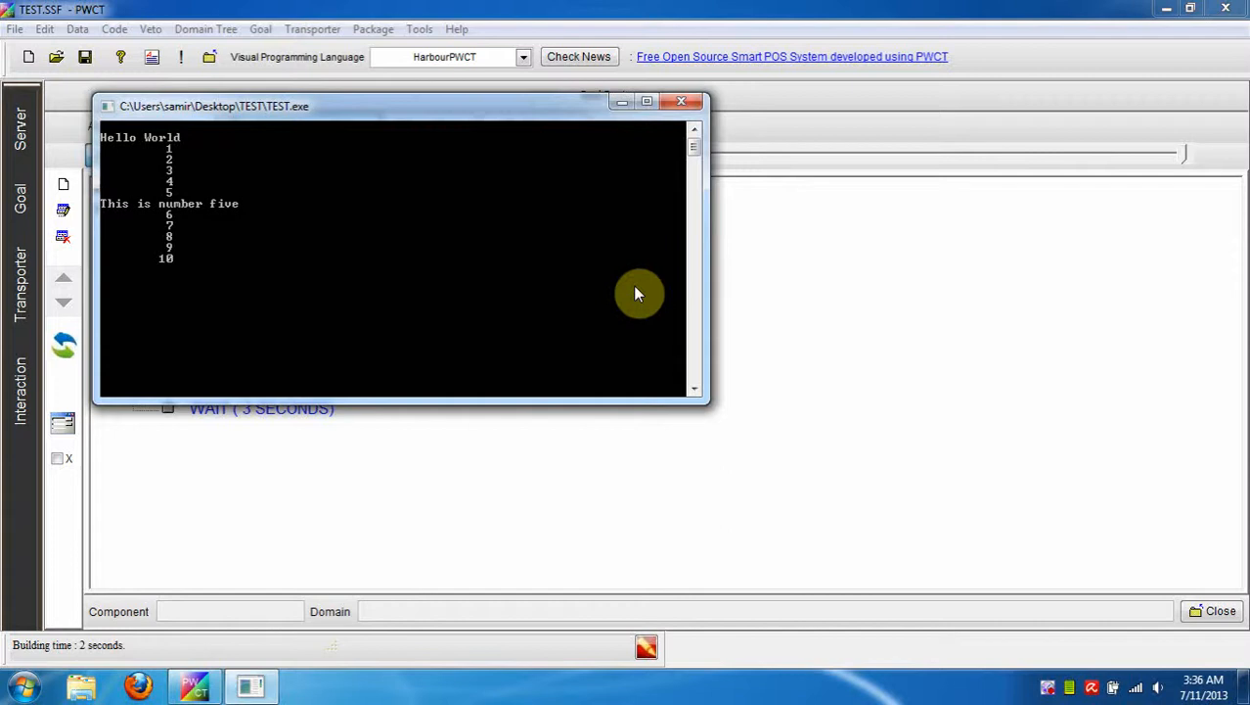
click(681, 102)
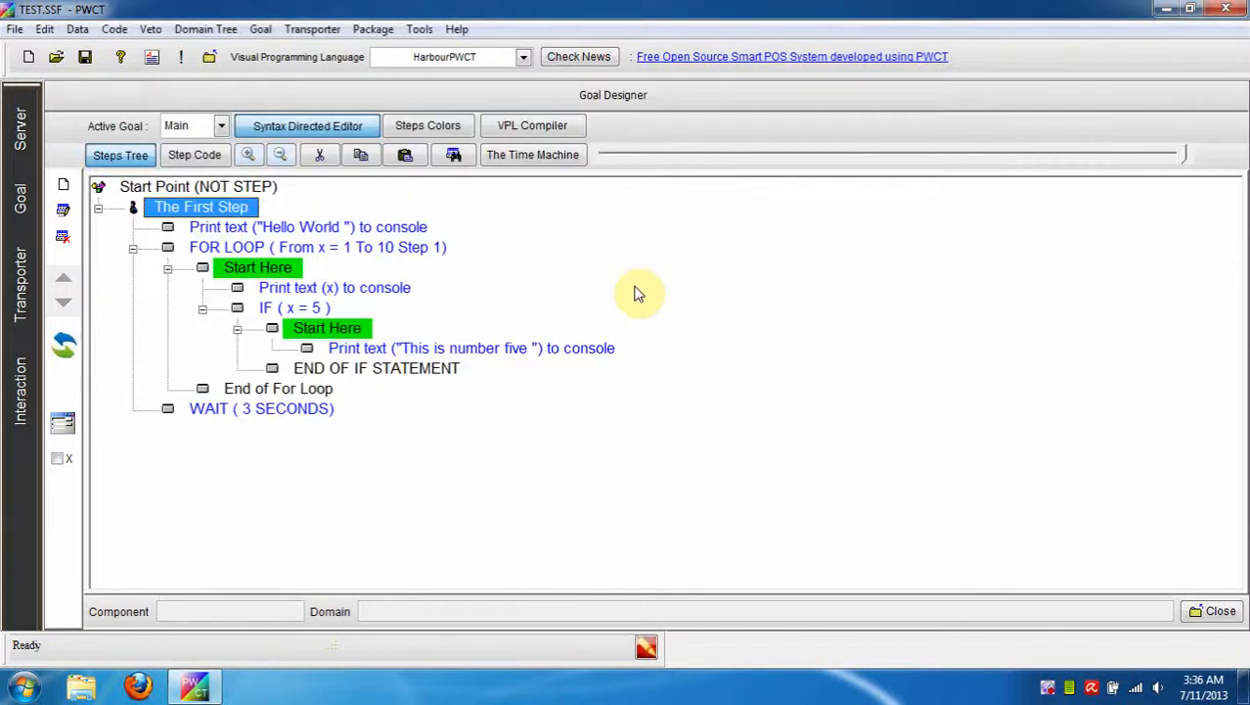